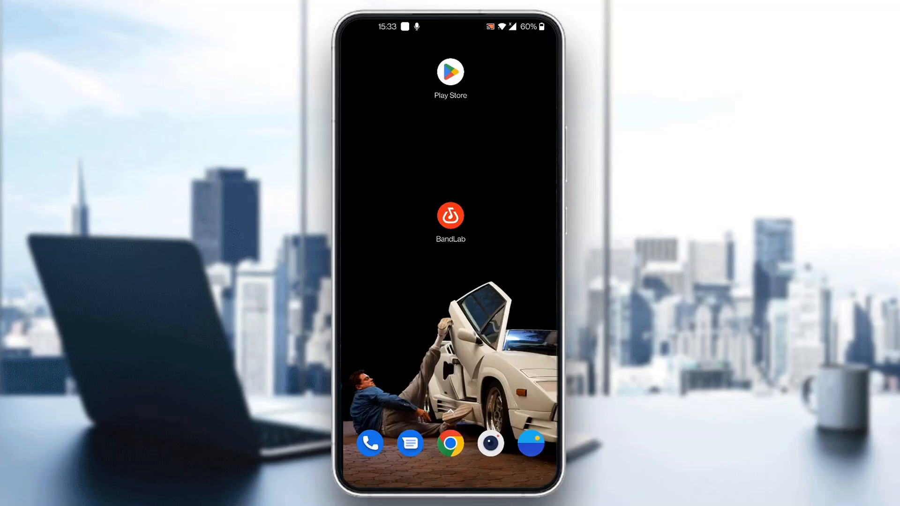
# Launch BandLab and scroll through the Trending feed of posted tracks
pyautogui.click(450, 216)
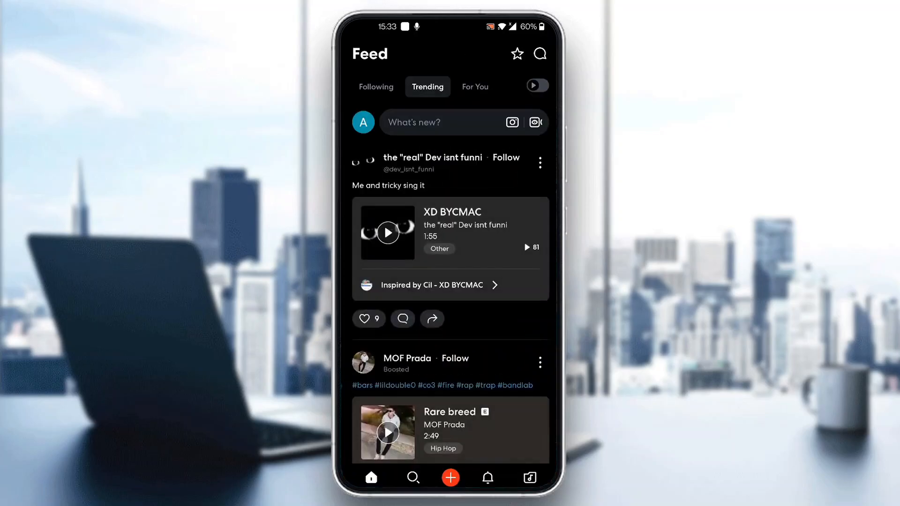
pyautogui.scroll(-3)
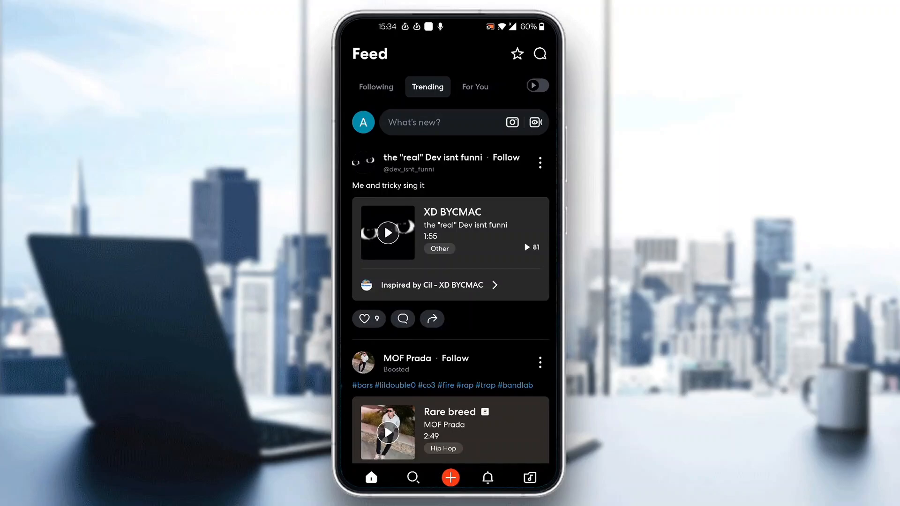
# Visit the empty project Library, then go to the Create page
pyautogui.click(529, 477)
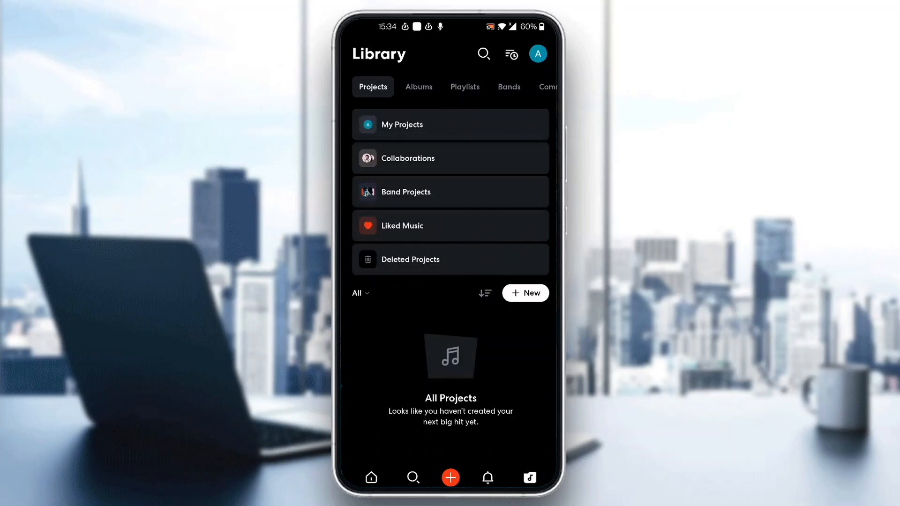
pyautogui.click(450, 478)
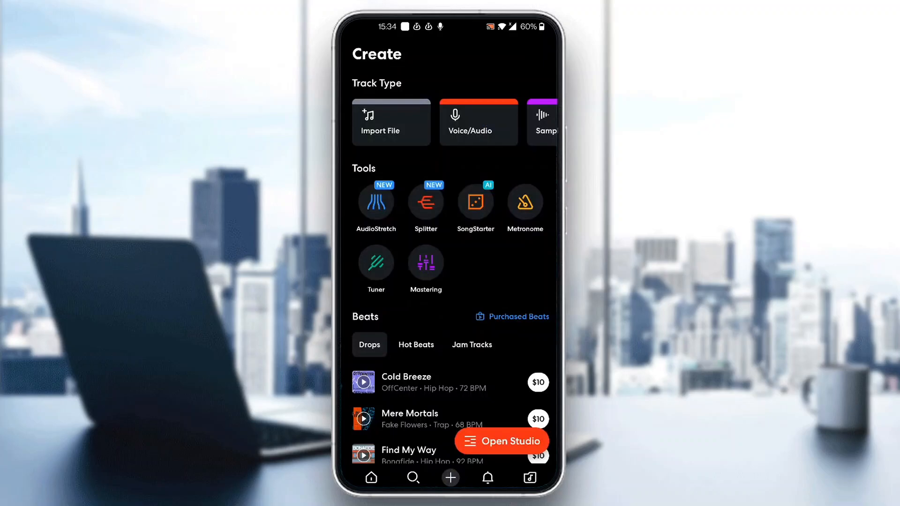
# Open a Voice/Audio track in Studio, then exit and discard the unsaved project
pyautogui.click(478, 120)
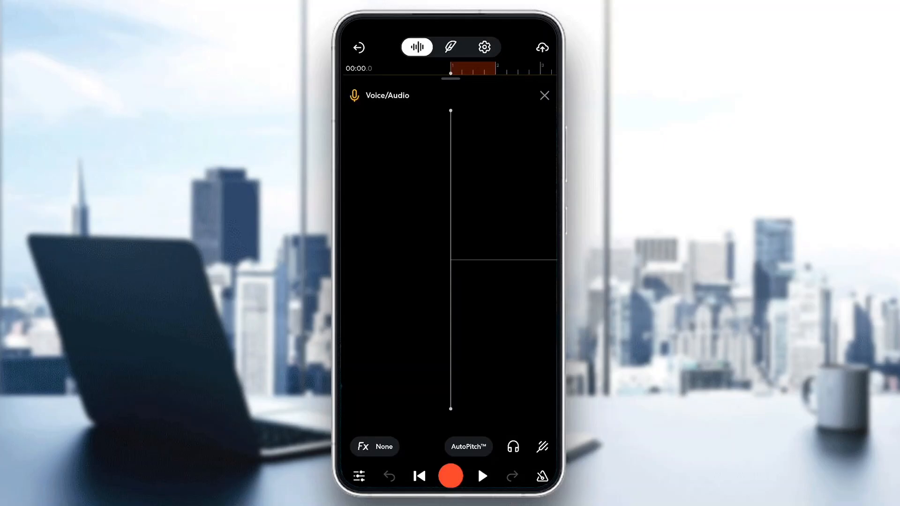
pyautogui.click(358, 46)
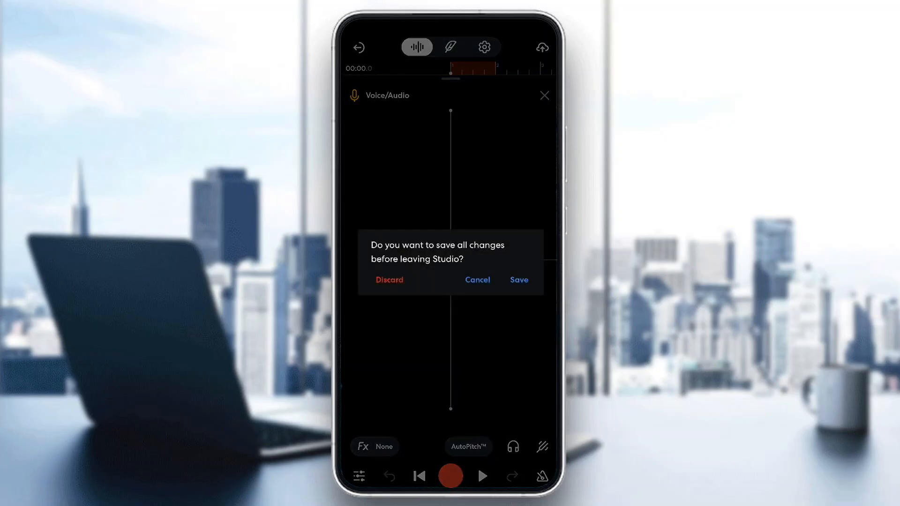
pyautogui.click(389, 280)
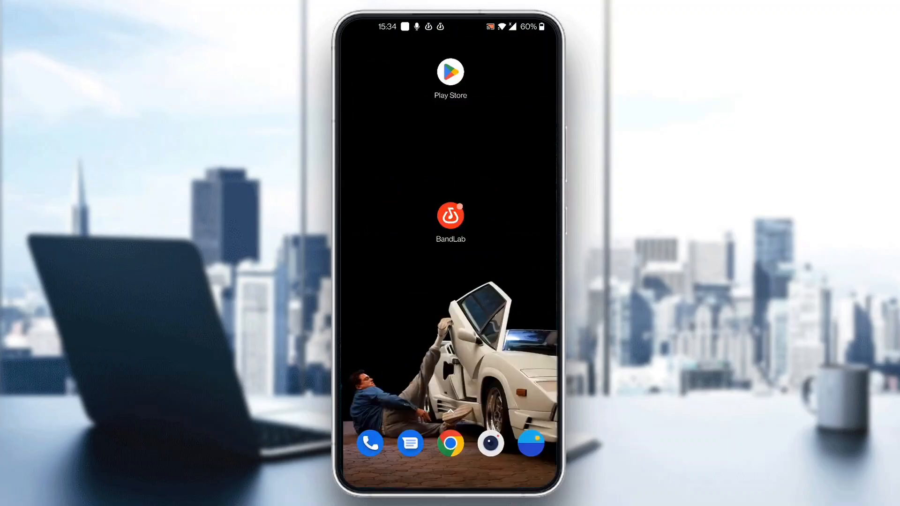